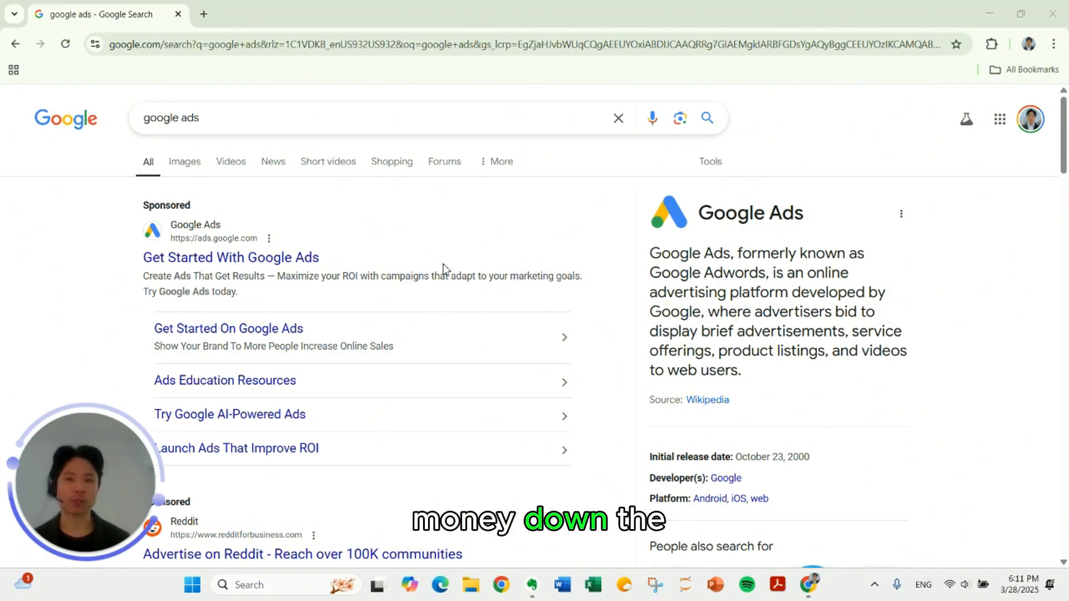
mouse_move(418, 242)
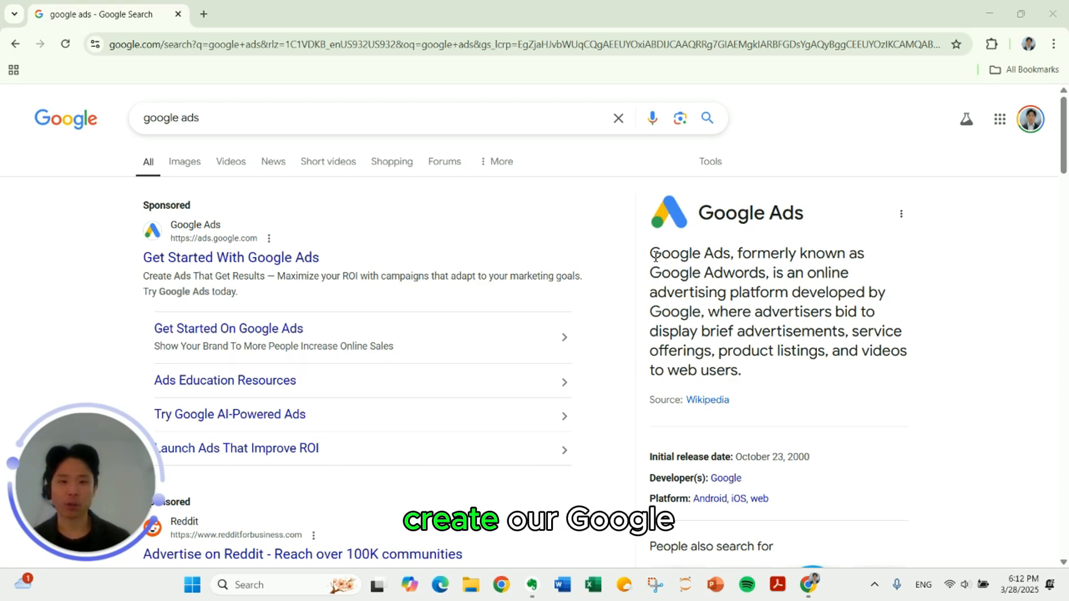
Open the organic 'Google Ads – Get Customers' result from the google ads search results
scroll(down, 3)
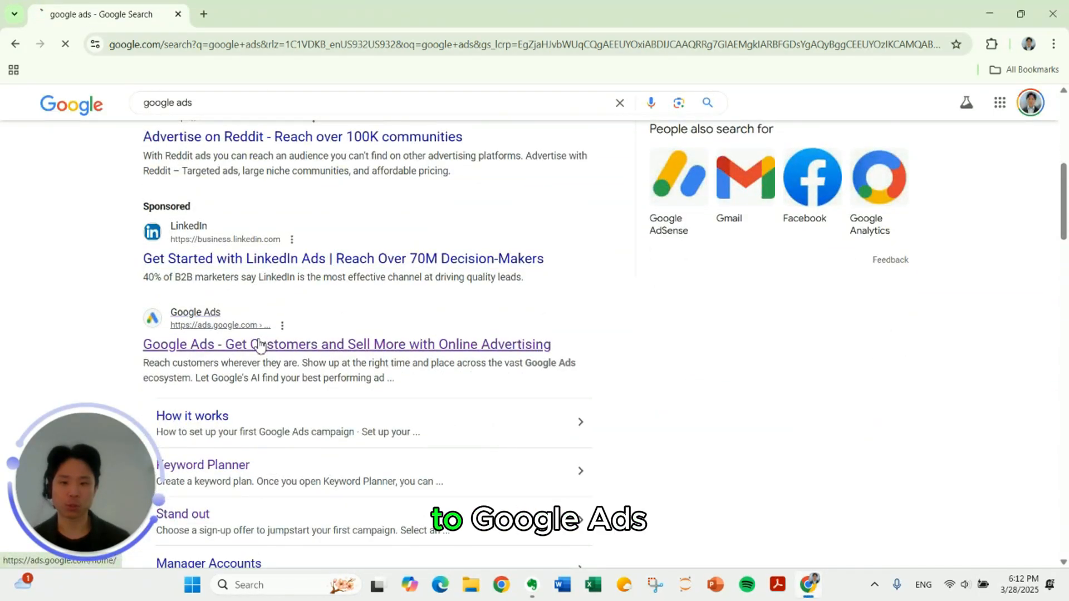
click(347, 344)
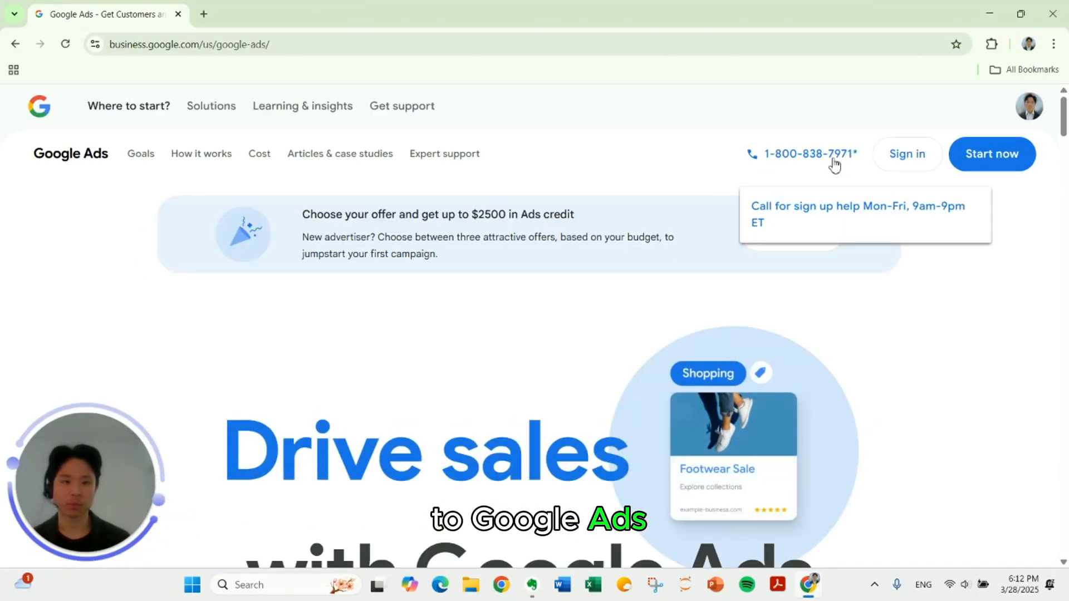
Sign in and choose New Google Ads Account from the account list
click(908, 154)
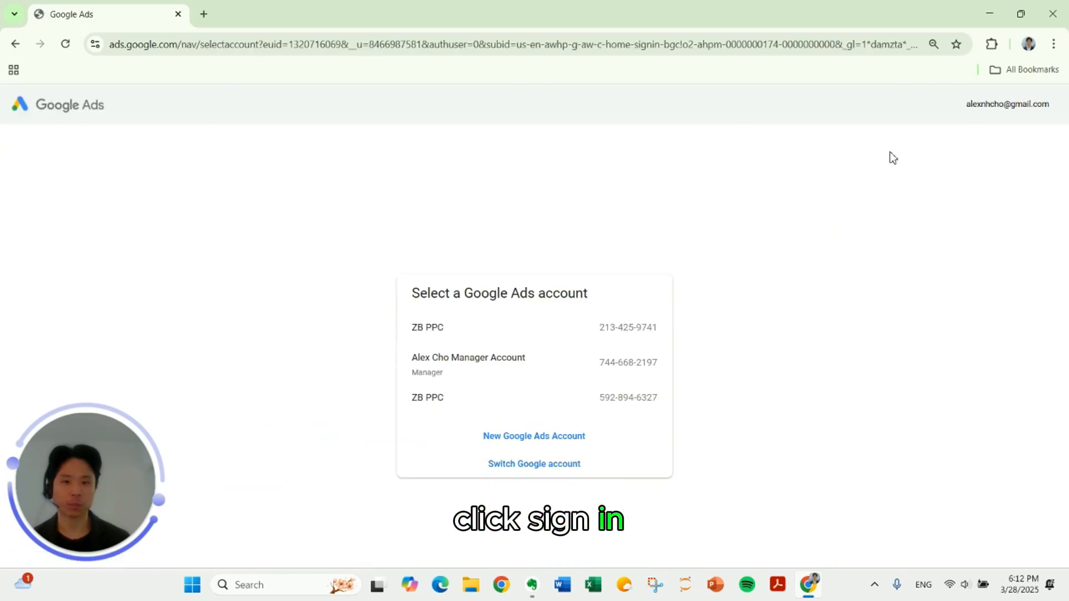
mouse_move(392, 419)
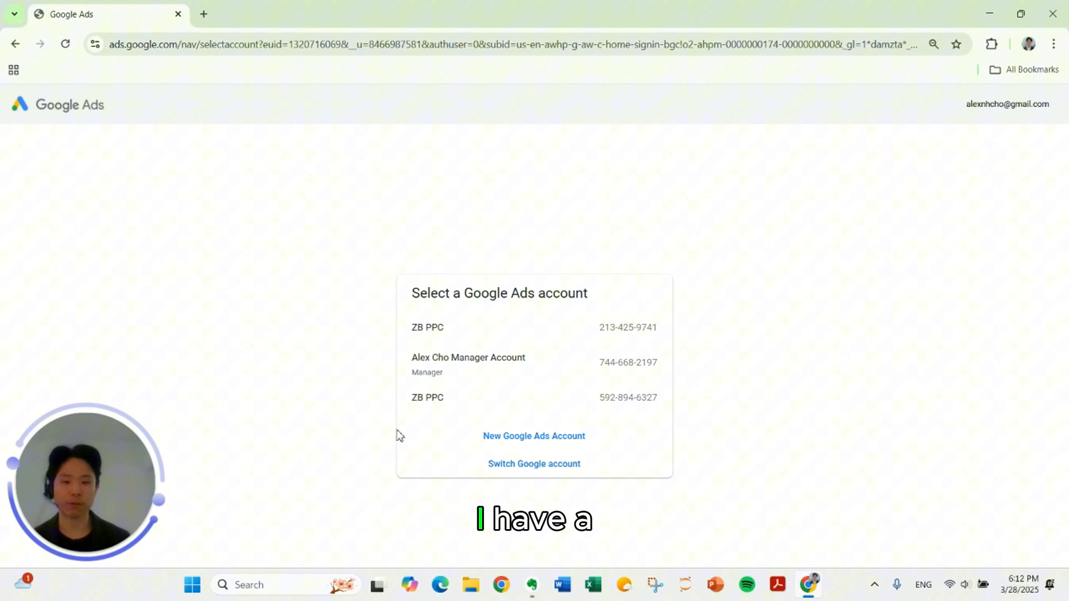
mouse_move(534, 437)
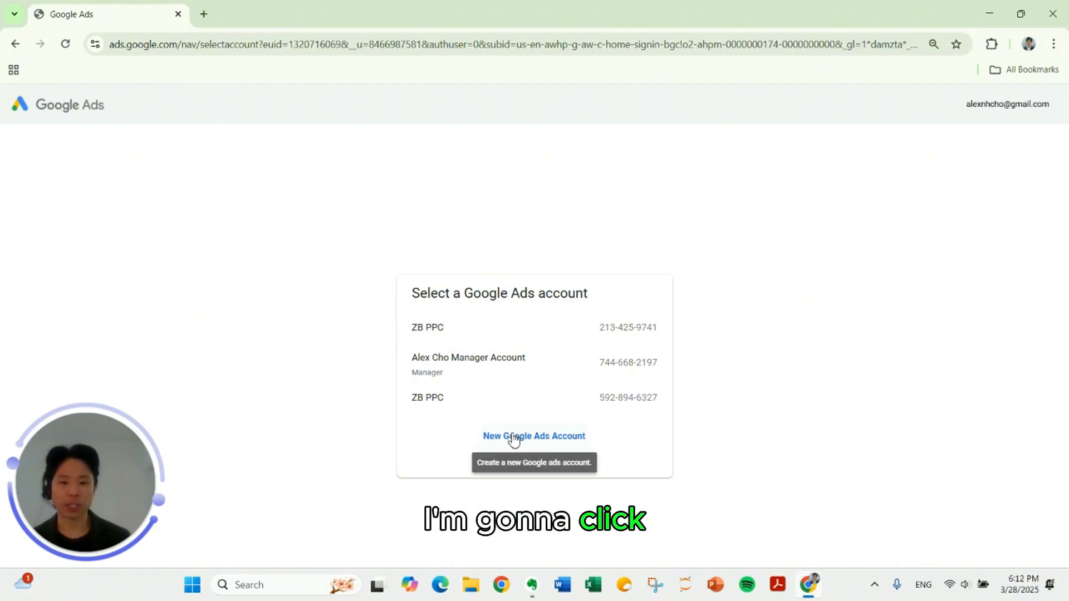
click(534, 435)
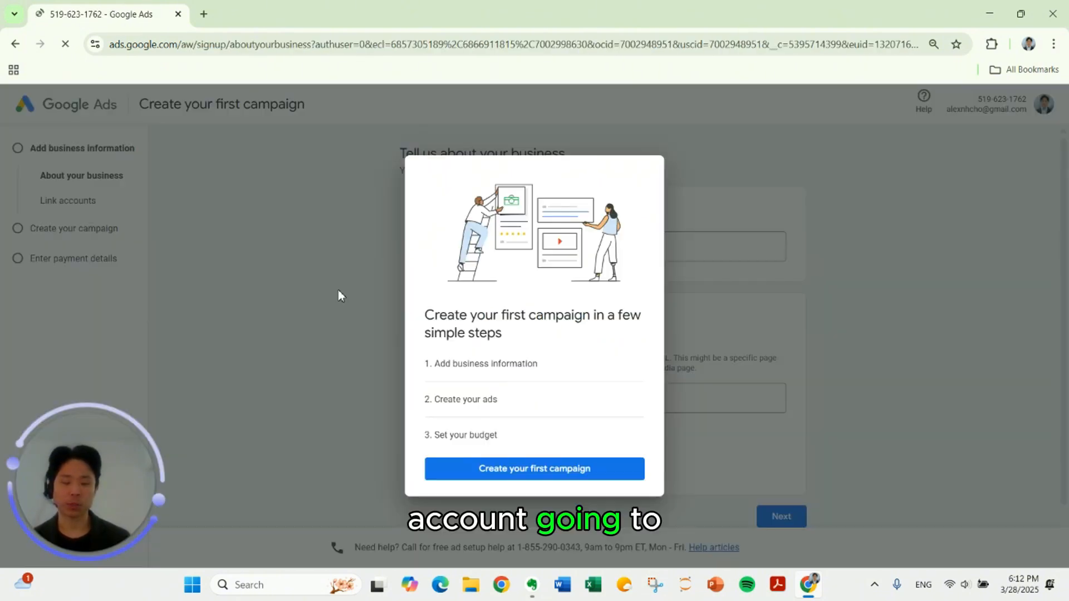
click(534, 468)
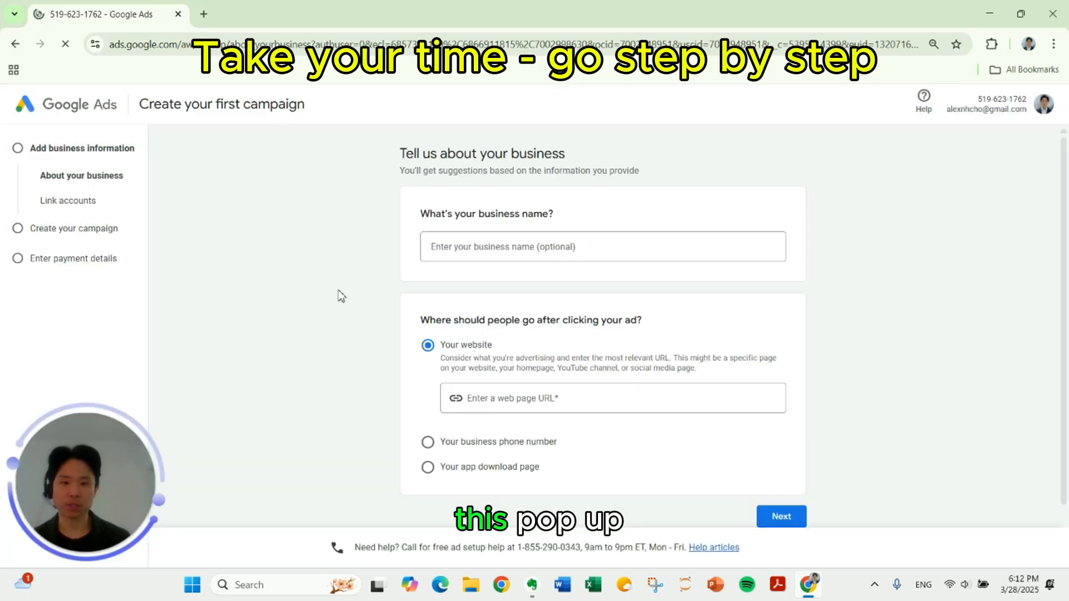
click(603, 247)
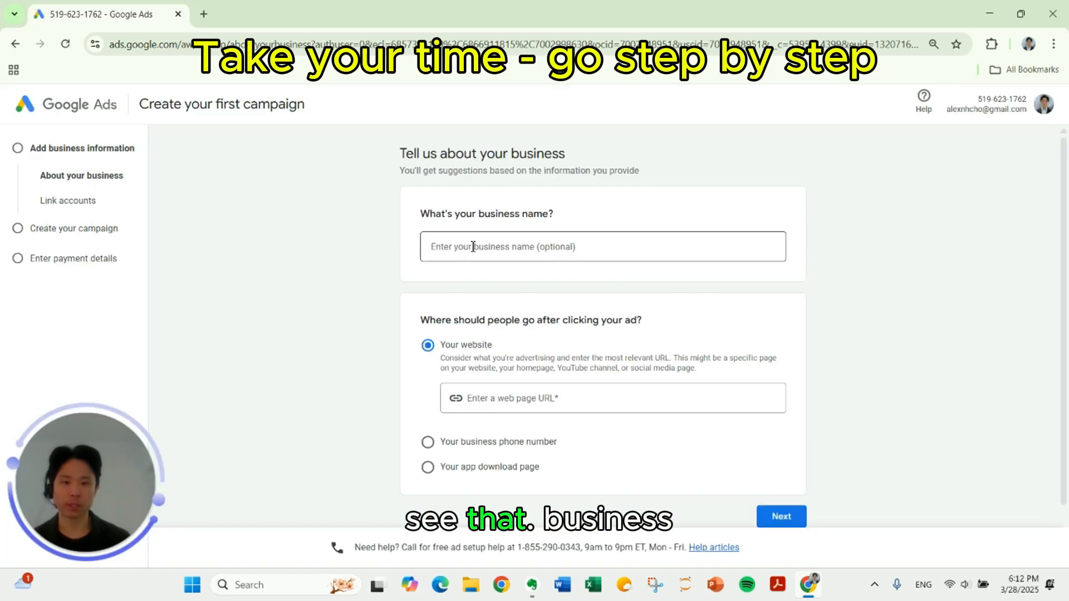
text(ZB PPC)
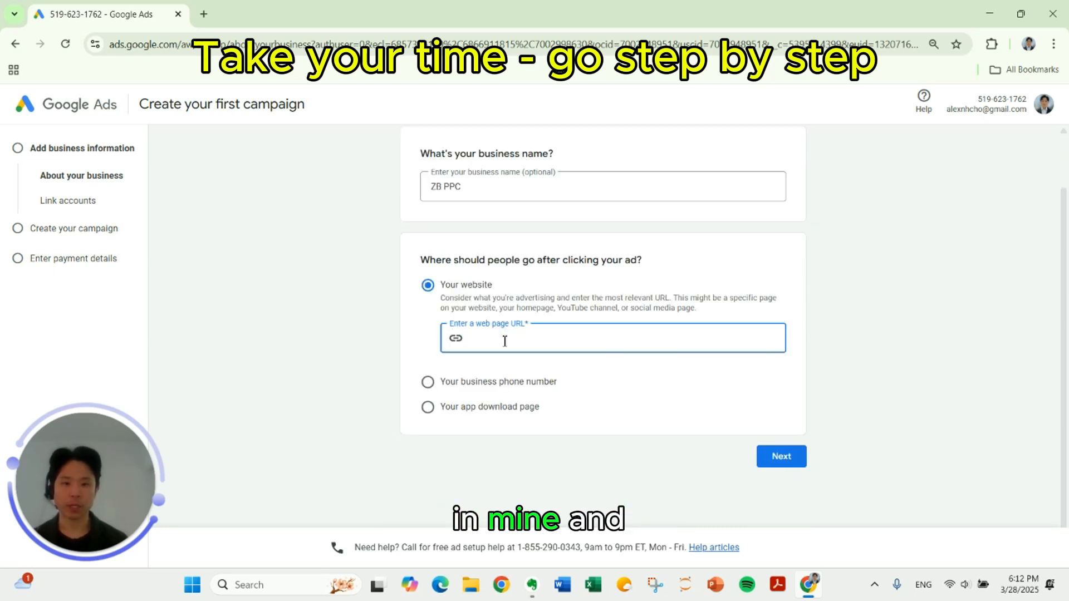
text(https://zbppc.com)
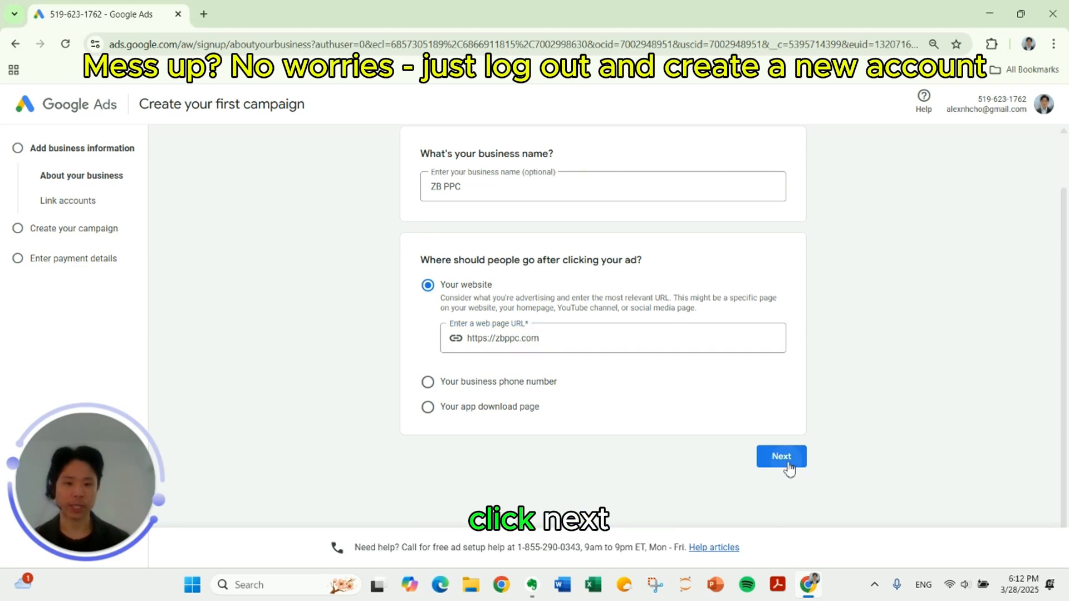
click(780, 456)
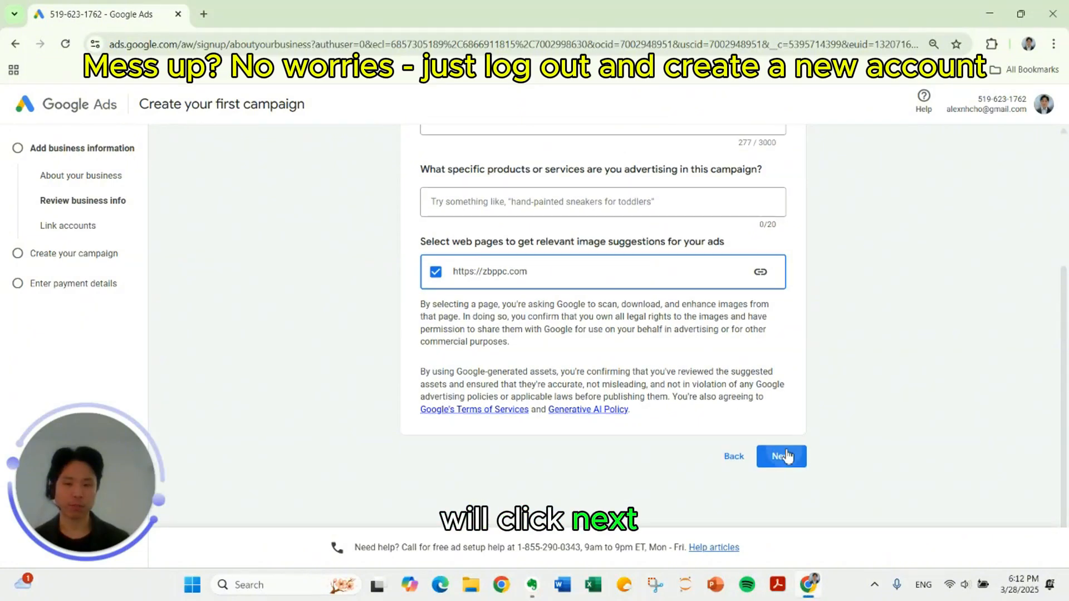
click(781, 456)
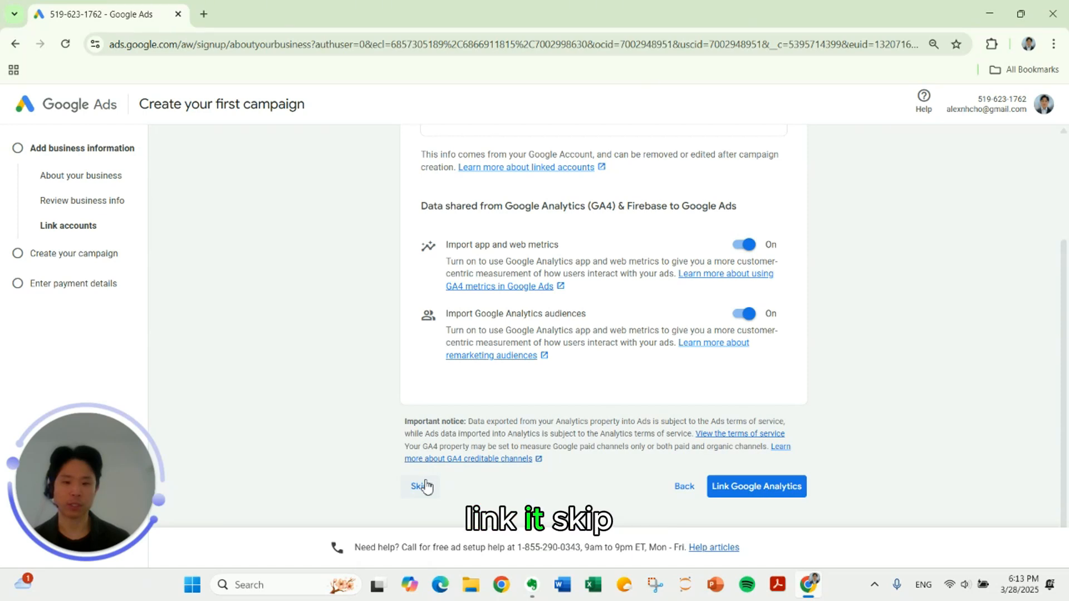
Skip account linking, campaign goal and campaign type, then leave campaign creation
click(419, 487)
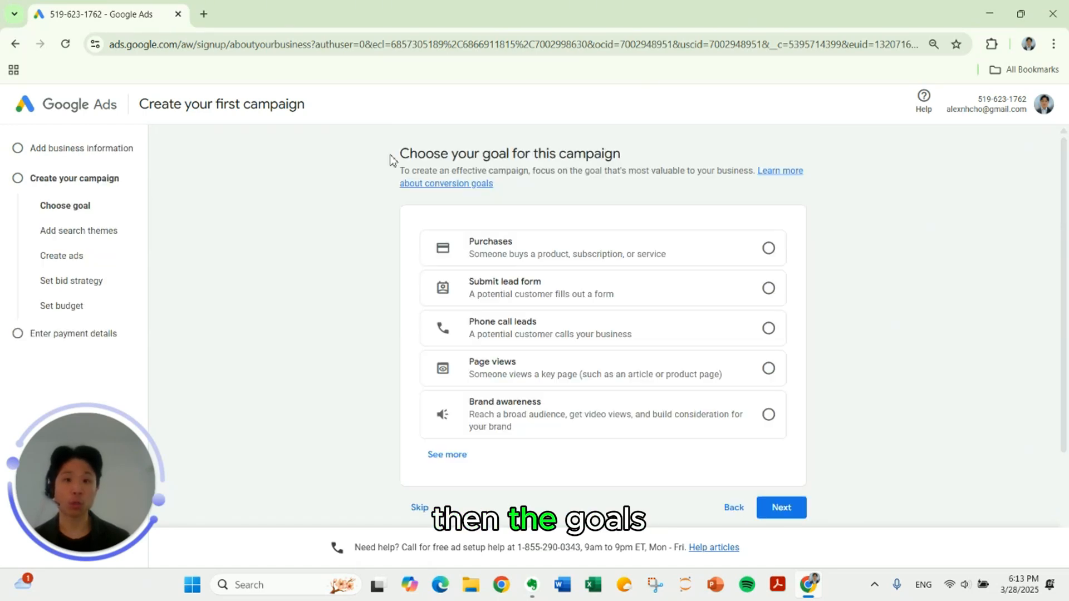
scroll(down, 3)
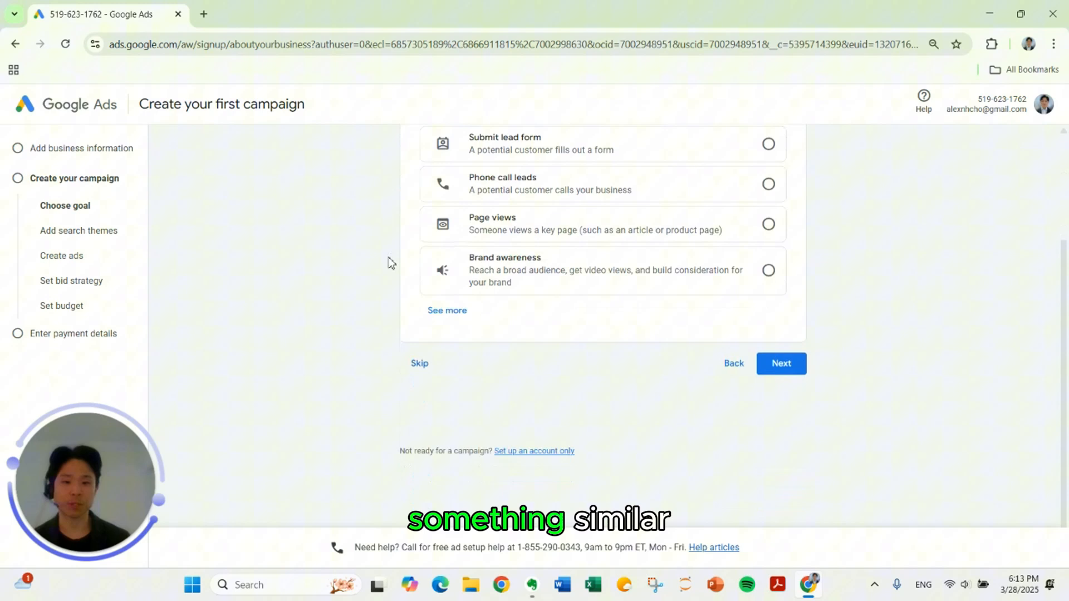
click(420, 363)
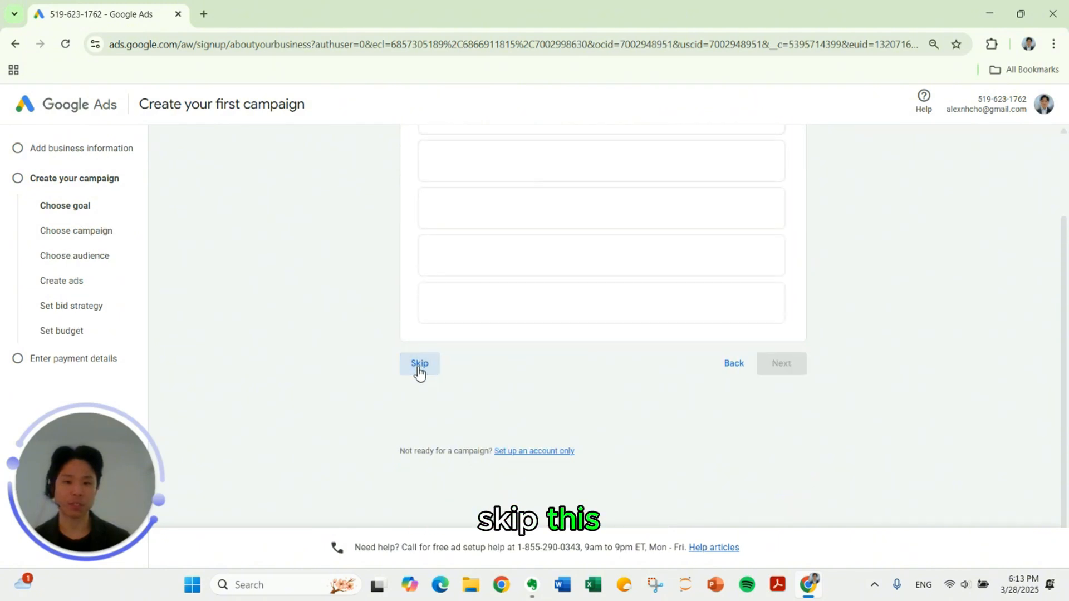
click(419, 364)
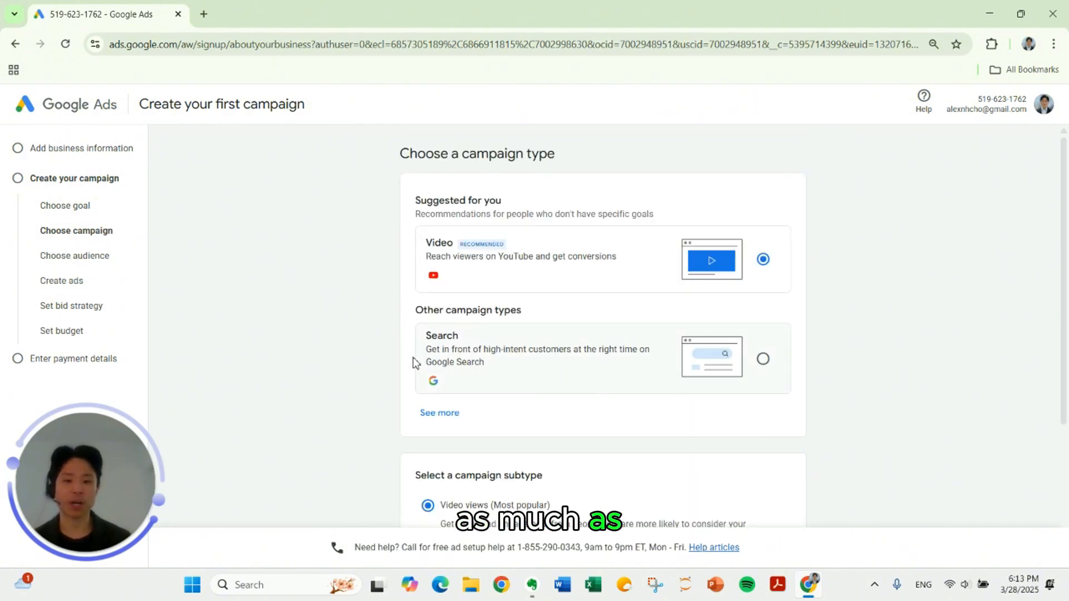
scroll(down, 3)
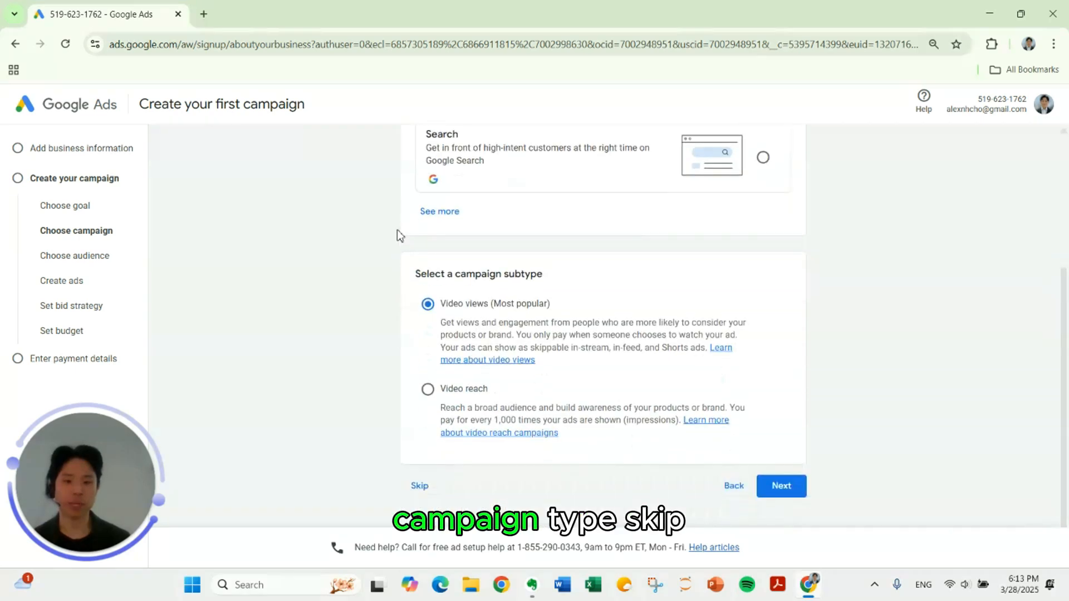
click(419, 485)
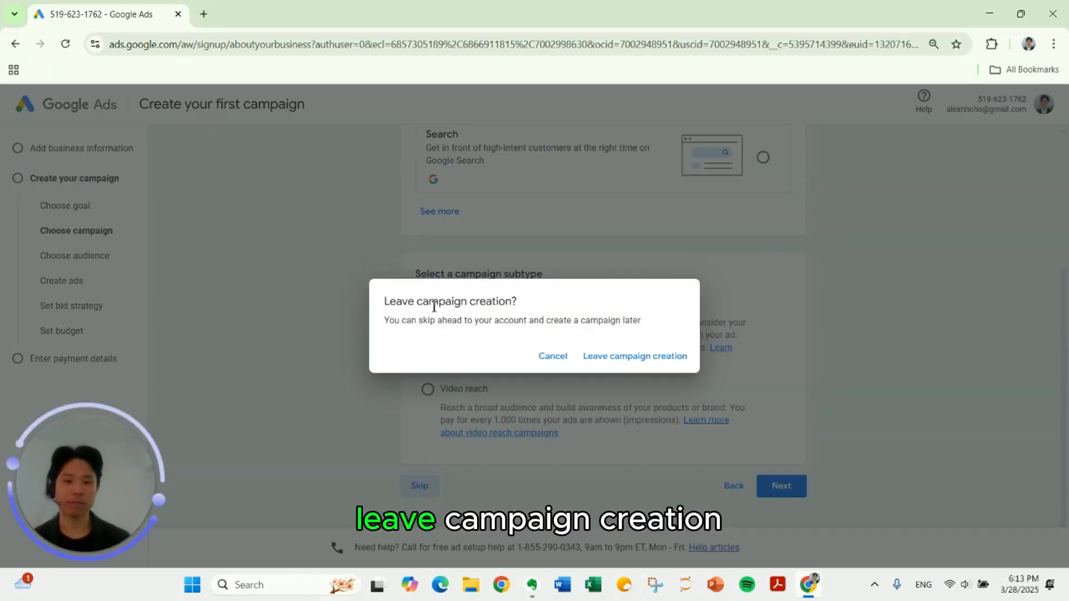
click(634, 356)
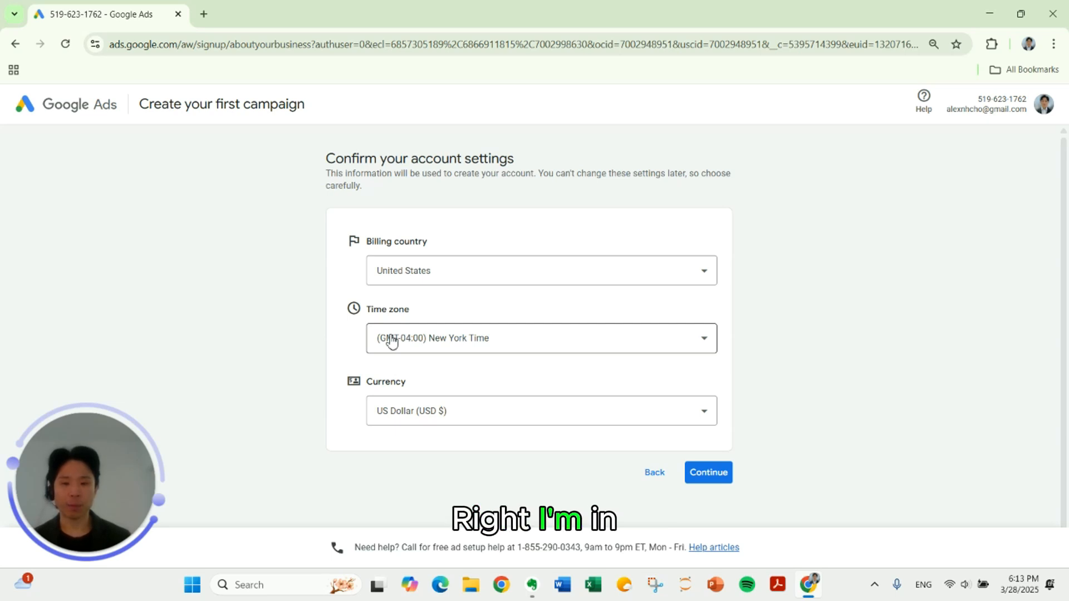
Confirm United States billing, New York time zone and US dollar currency
scroll(down, 3)
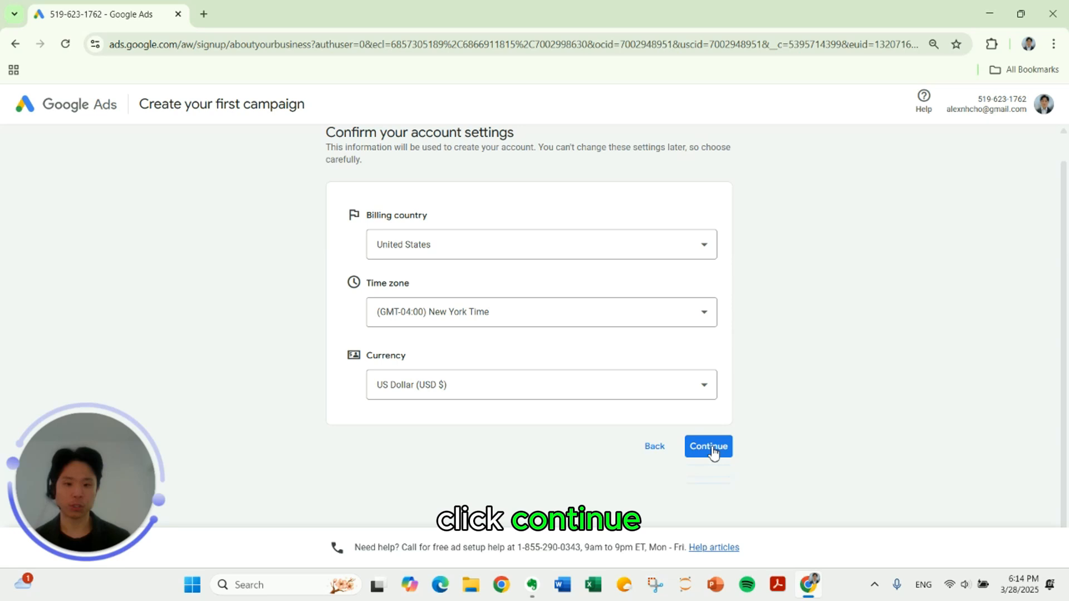
click(708, 446)
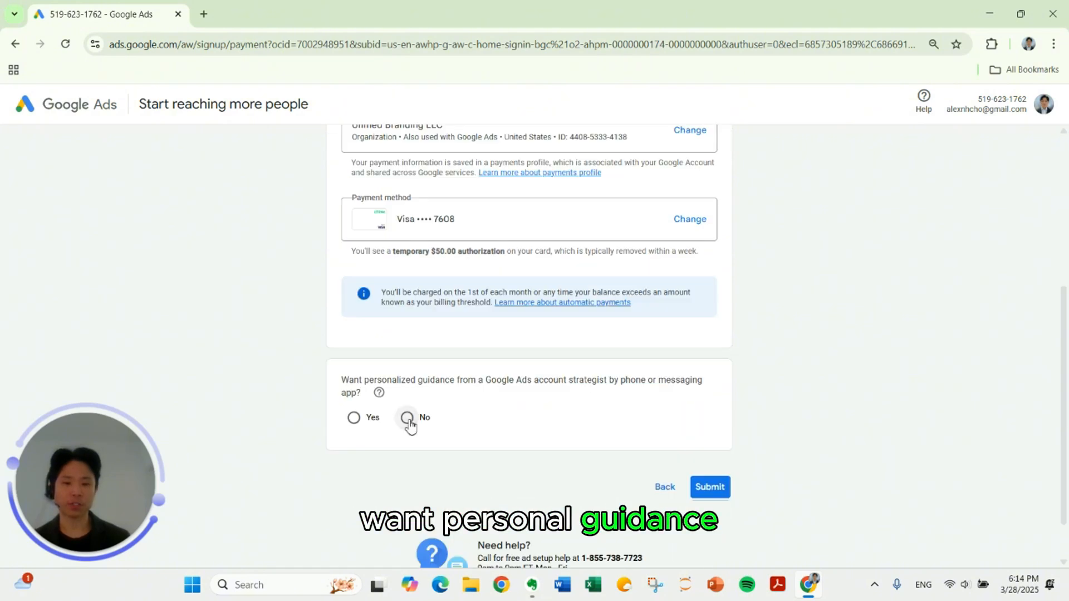
Decline strategist guidance, submit the payment setup, and continue past the account-created page
click(407, 417)
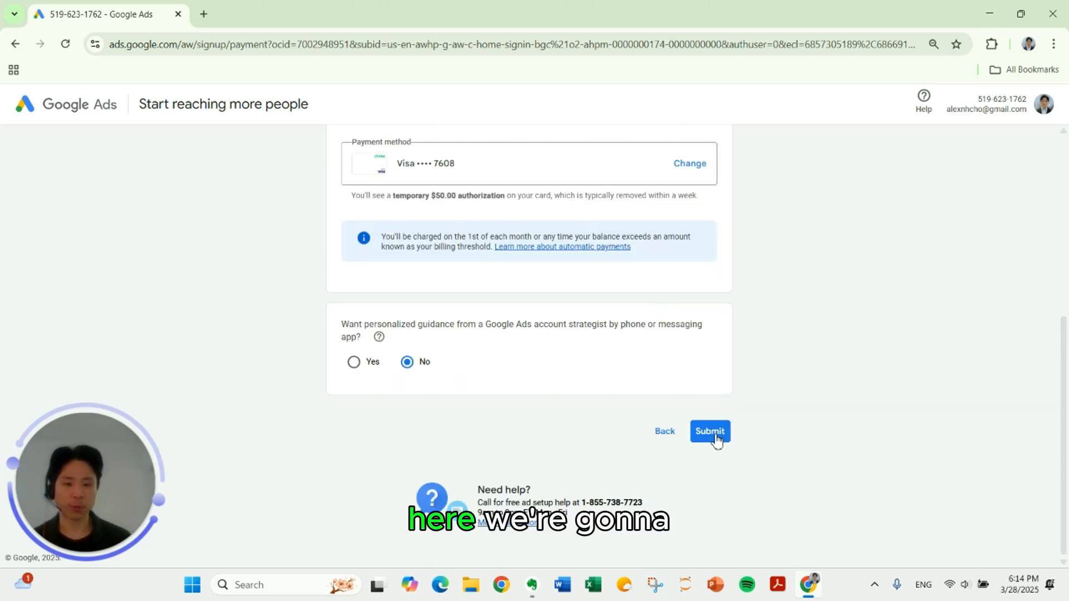
click(709, 431)
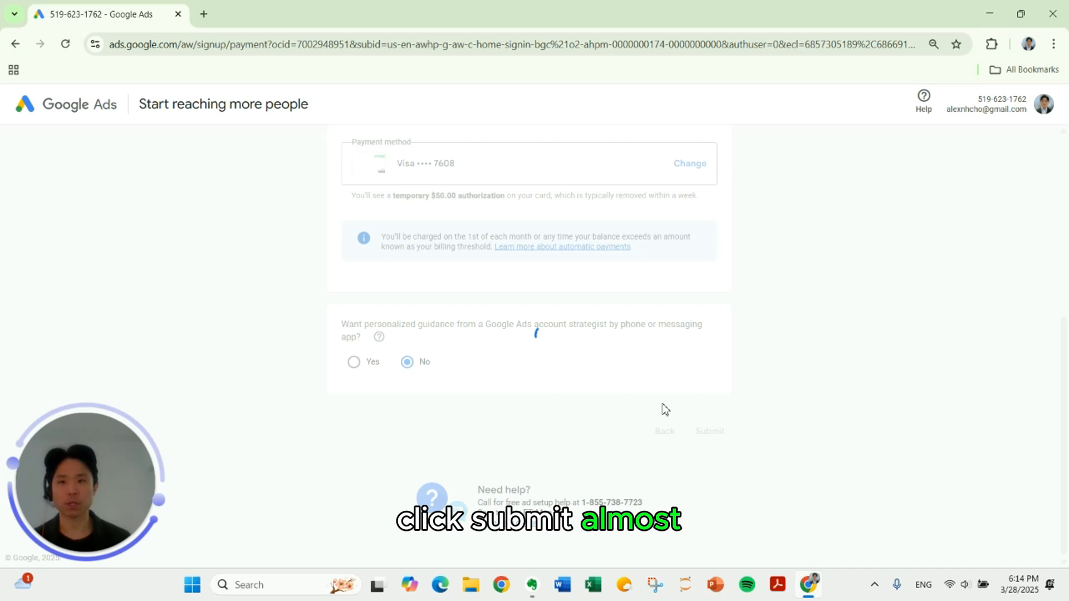
click(708, 431)
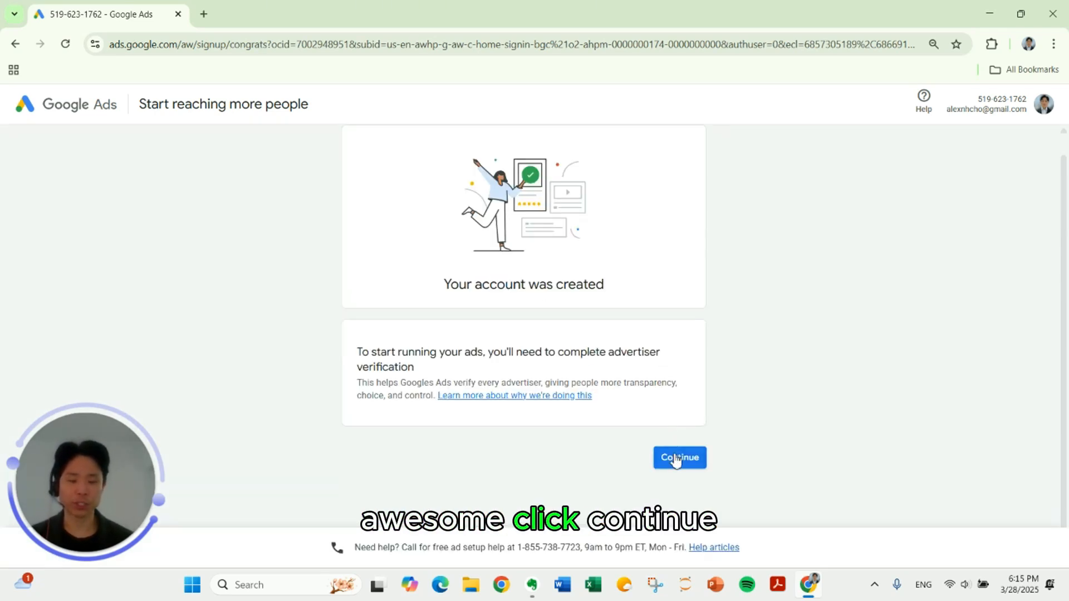
click(678, 458)
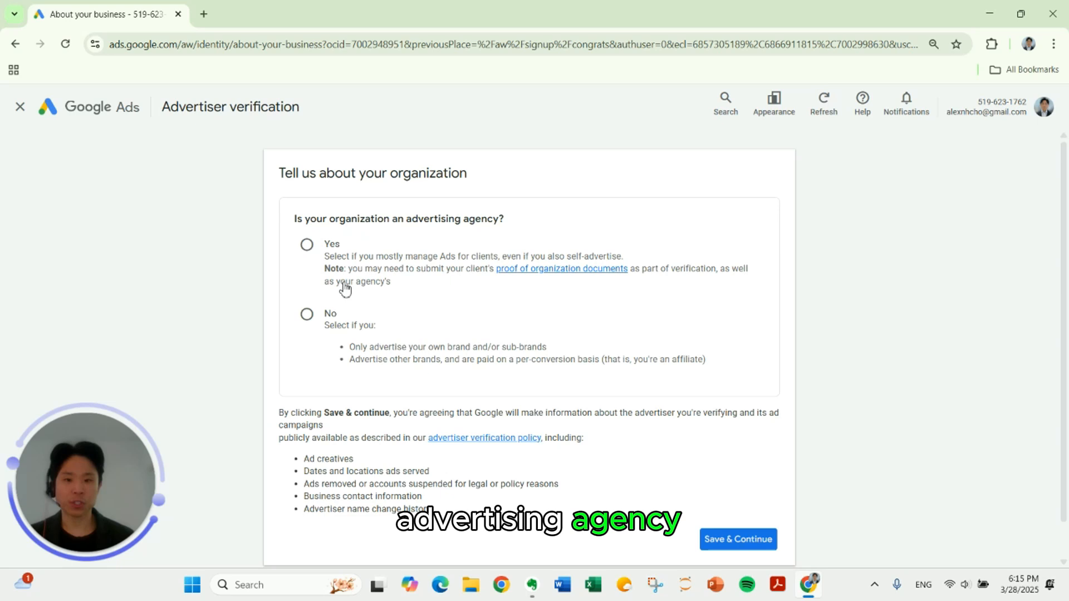
Answer No to being an agency and Yes to paying Google Ads directly, then save
click(307, 314)
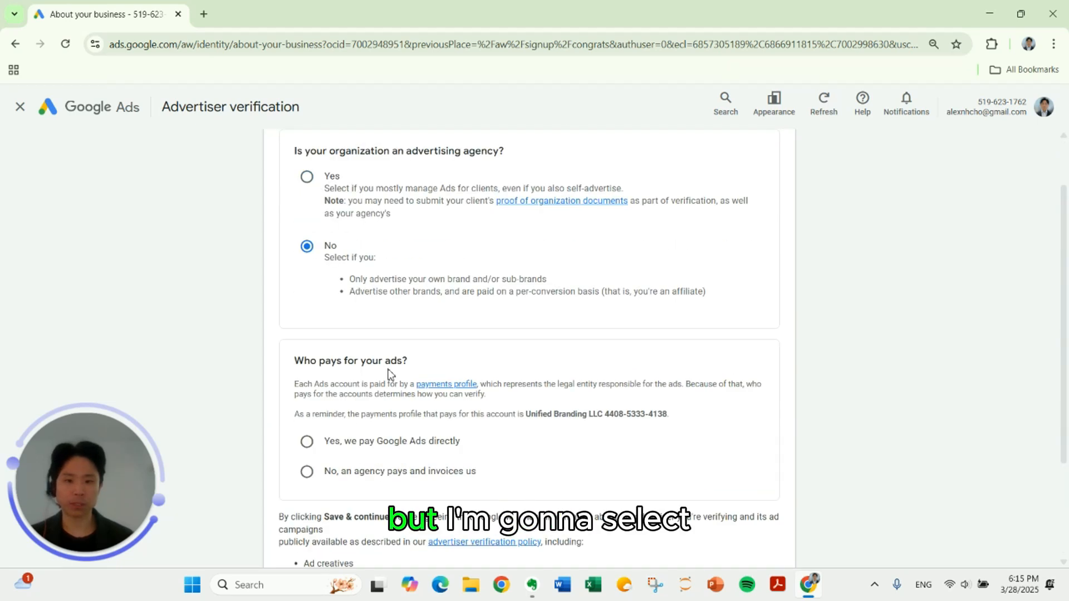
scroll(down, 3)
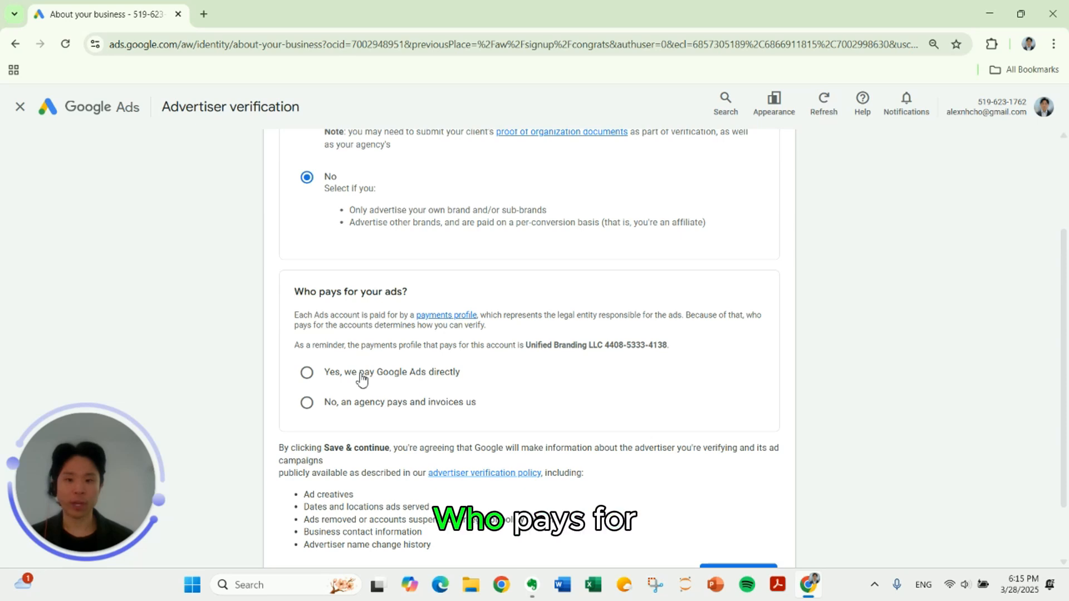
click(306, 372)
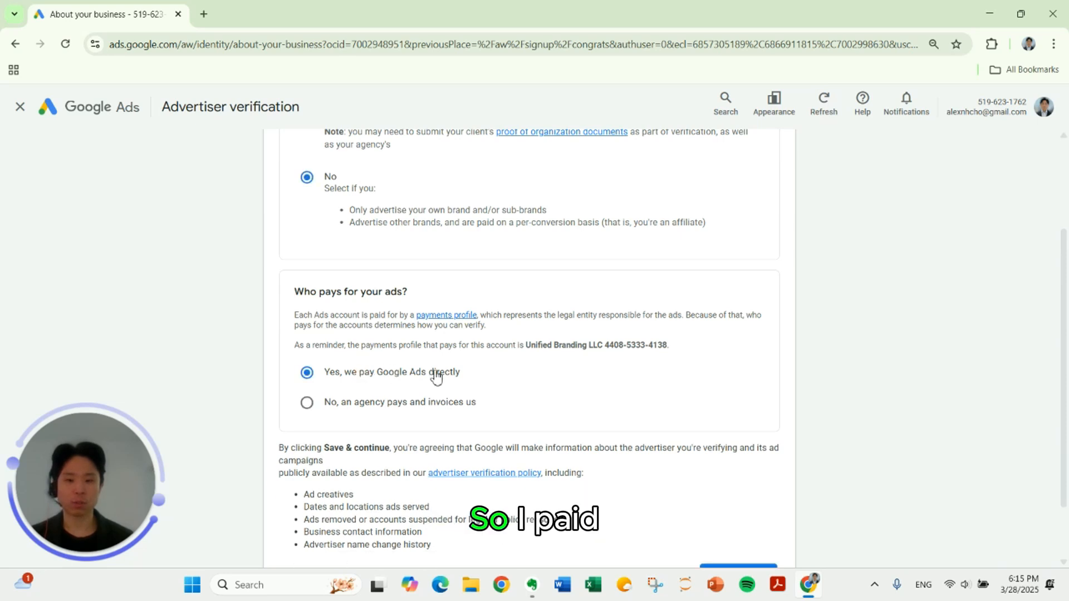
scroll(down, 3)
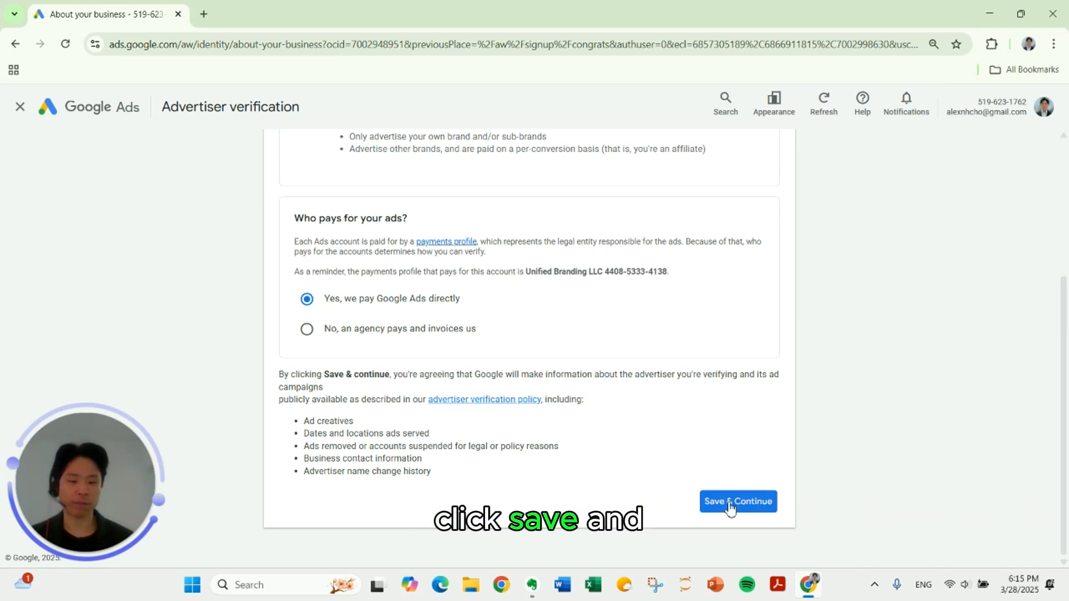
click(737, 501)
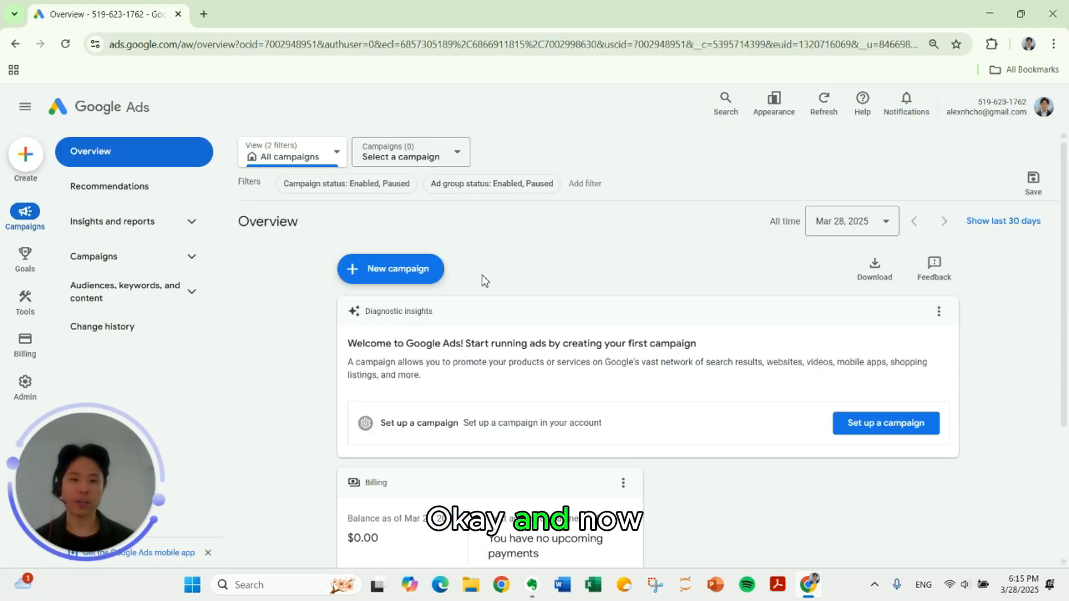